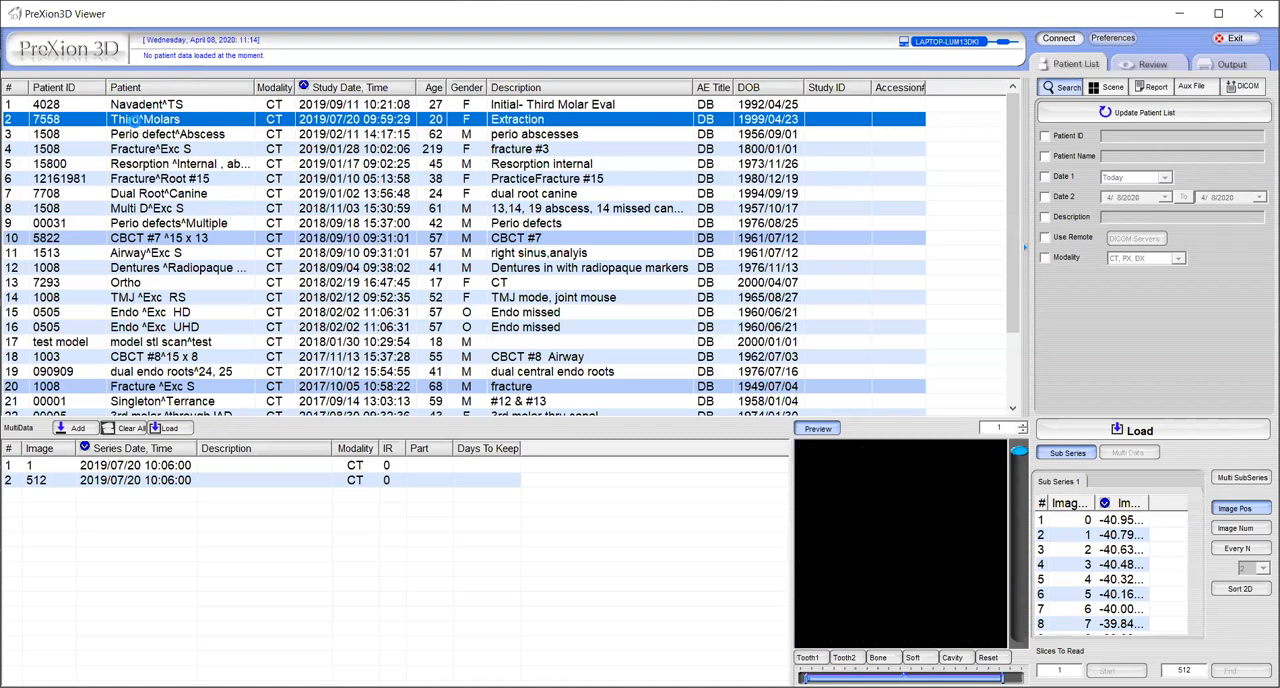
pyautogui.rightClick(145, 119)
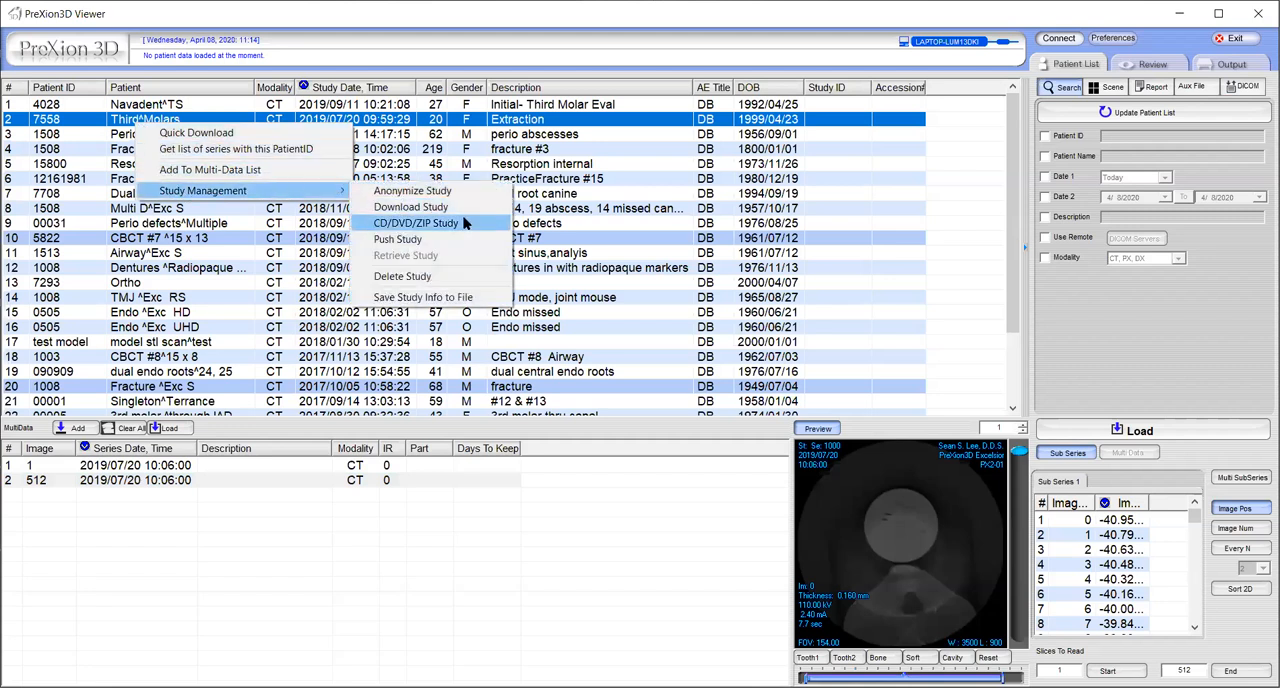
pyautogui.moveTo(485, 230)
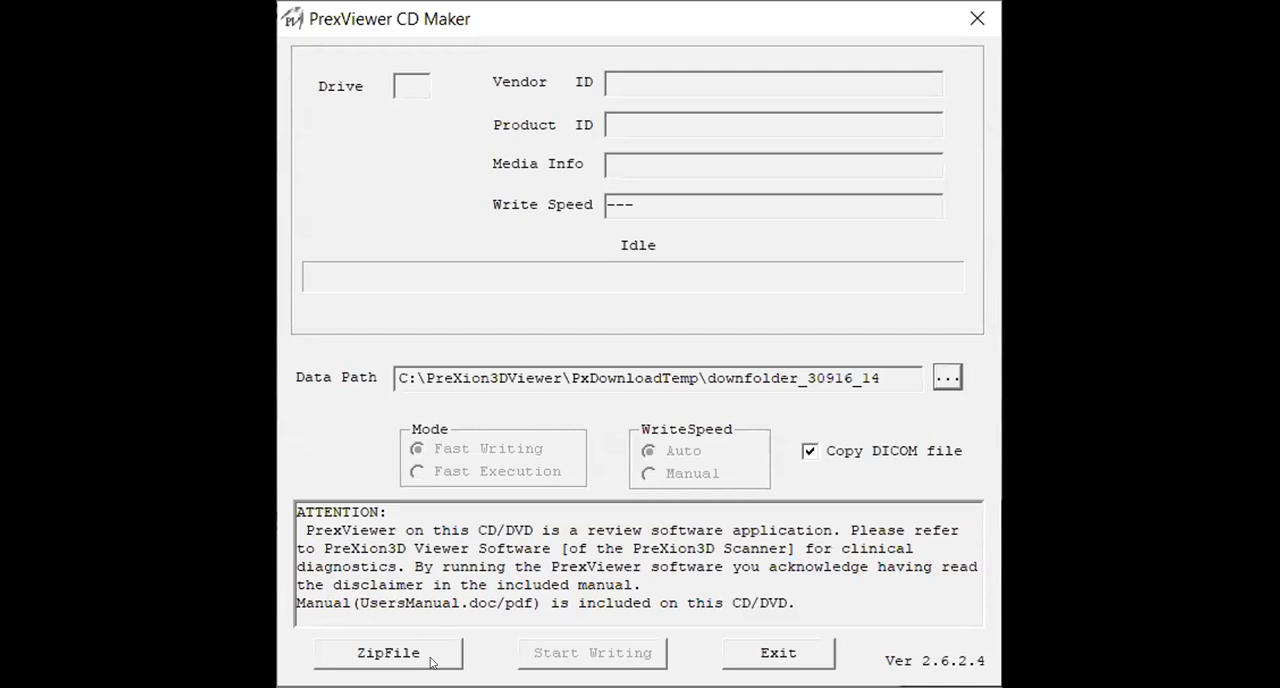
pyautogui.moveTo(395, 656)
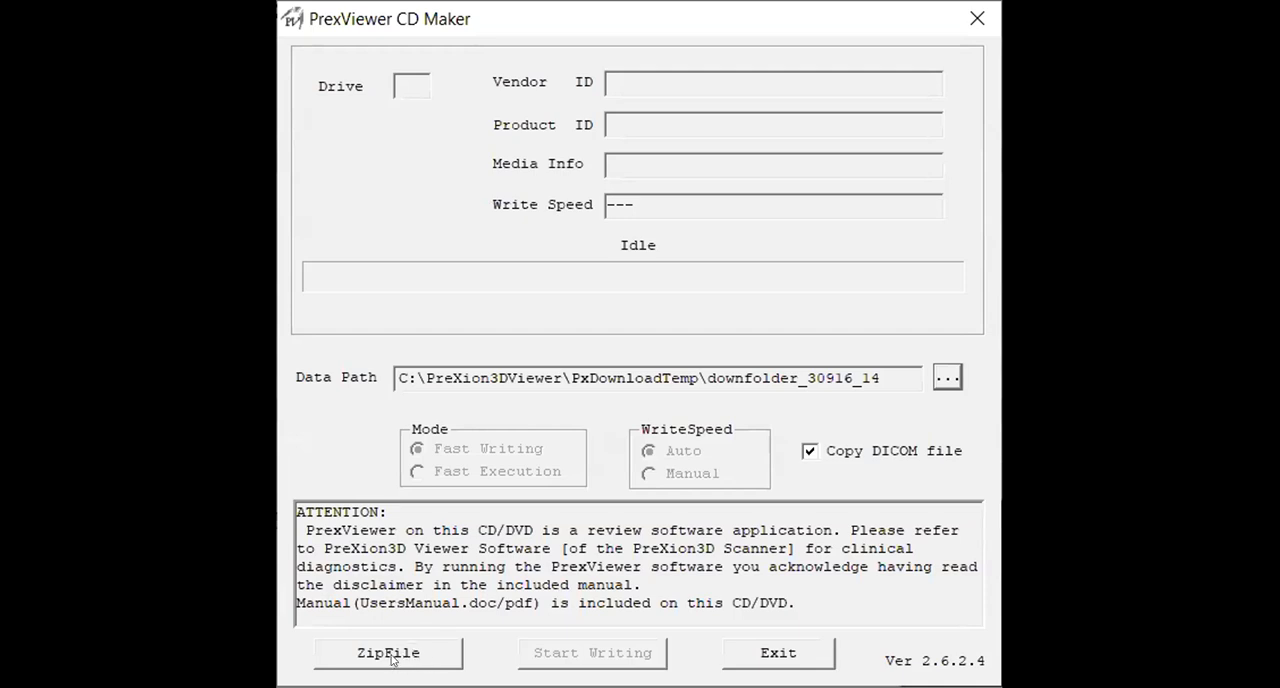
pyautogui.moveTo(629, 660)
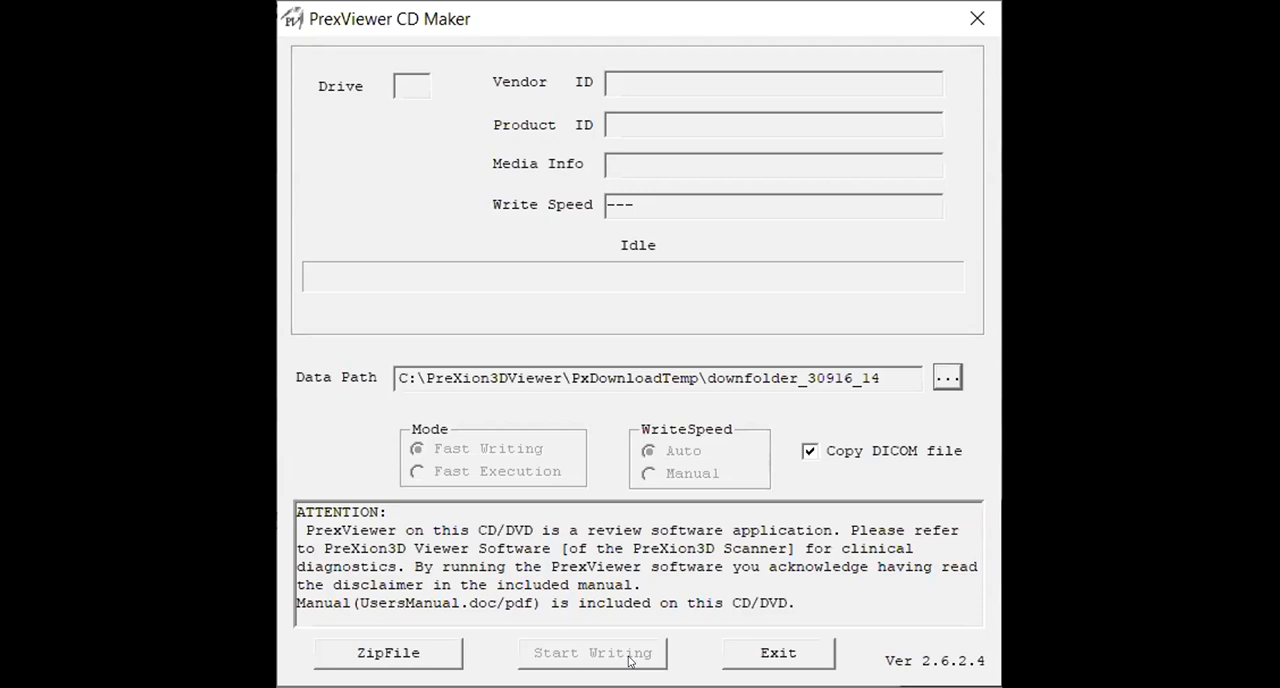
pyautogui.moveTo(610, 660)
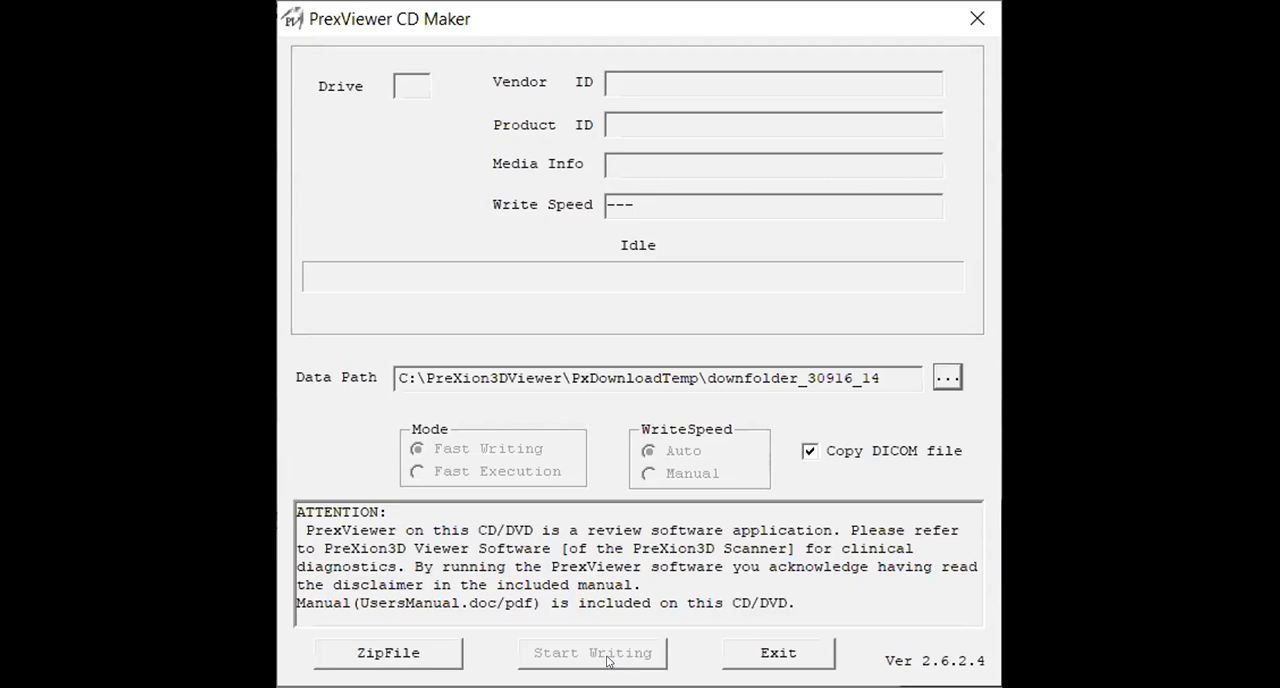
pyautogui.moveTo(423, 661)
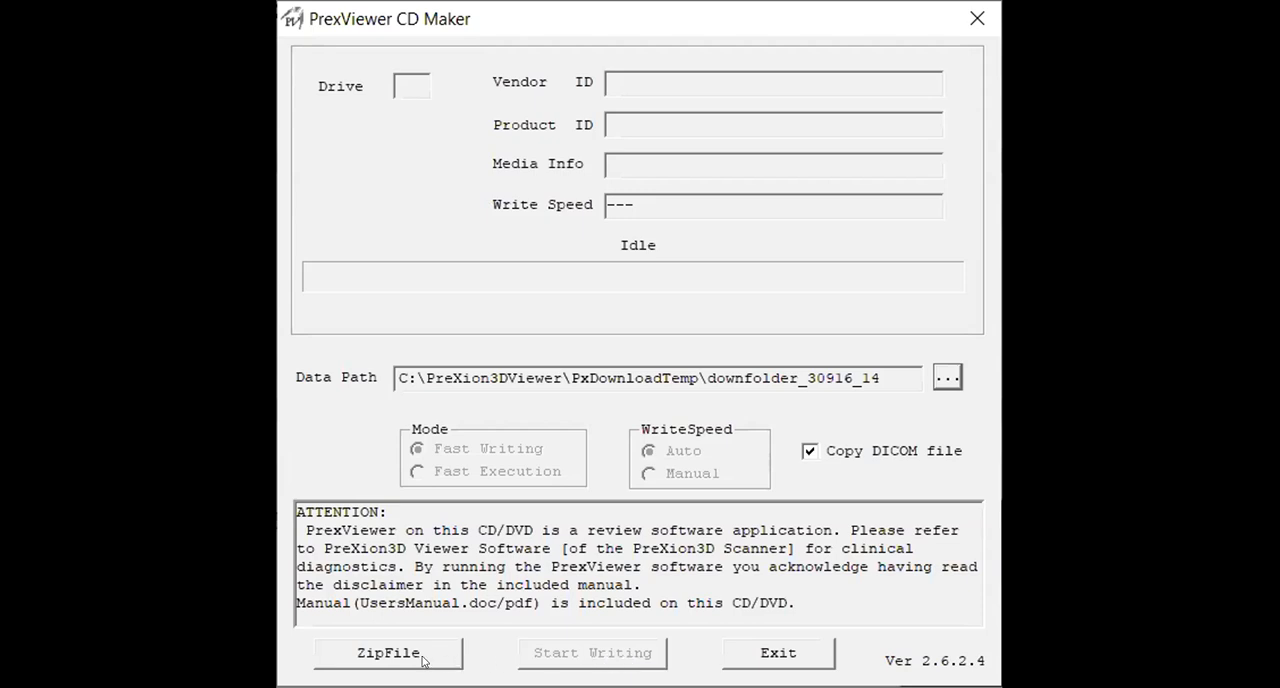
# Step: Choose ZIP file export for the loaded study instead of disc writing
pyautogui.click(387, 653)
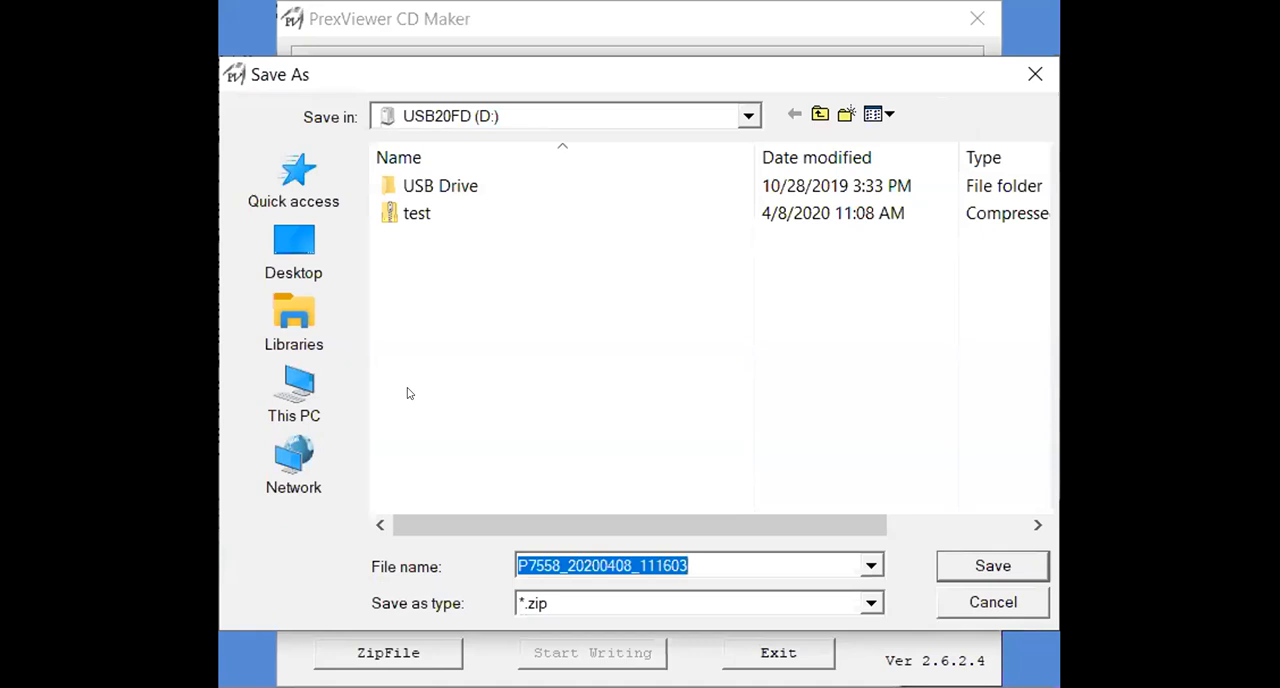
pyautogui.moveTo(293, 270)
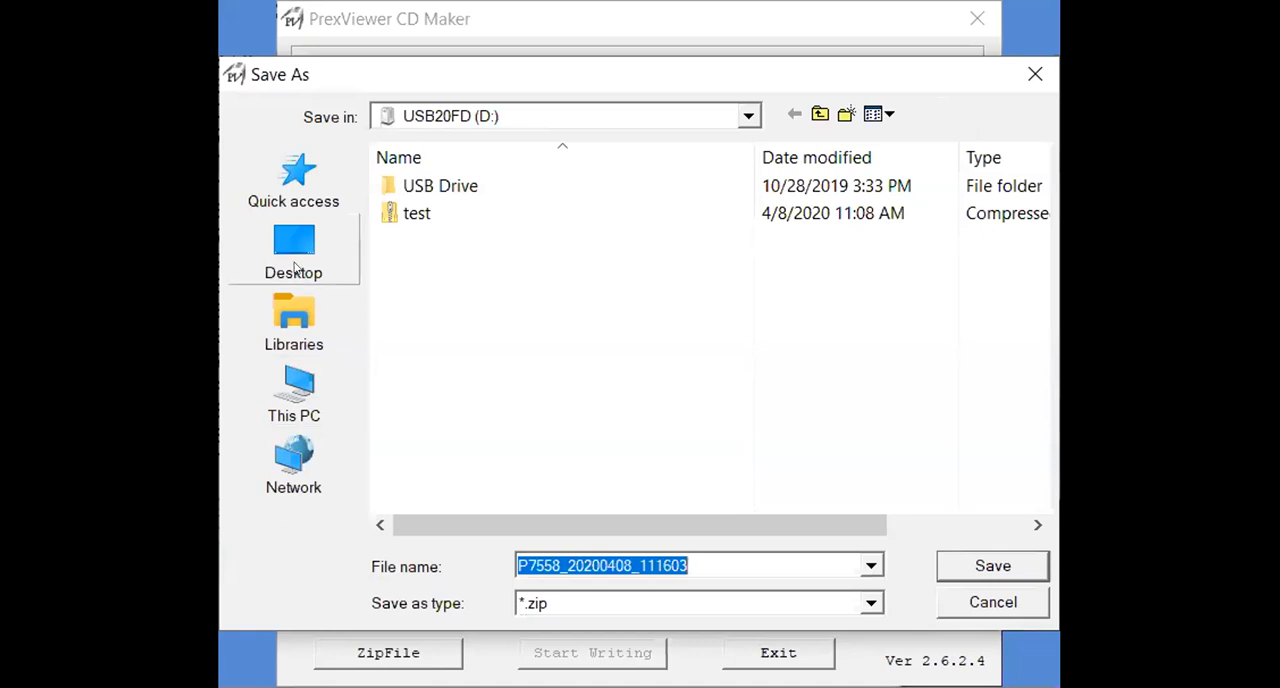
# Step: Save the ZIP as 'test' on USB20FD (D:), starting the file copy
pyautogui.click(293, 250)
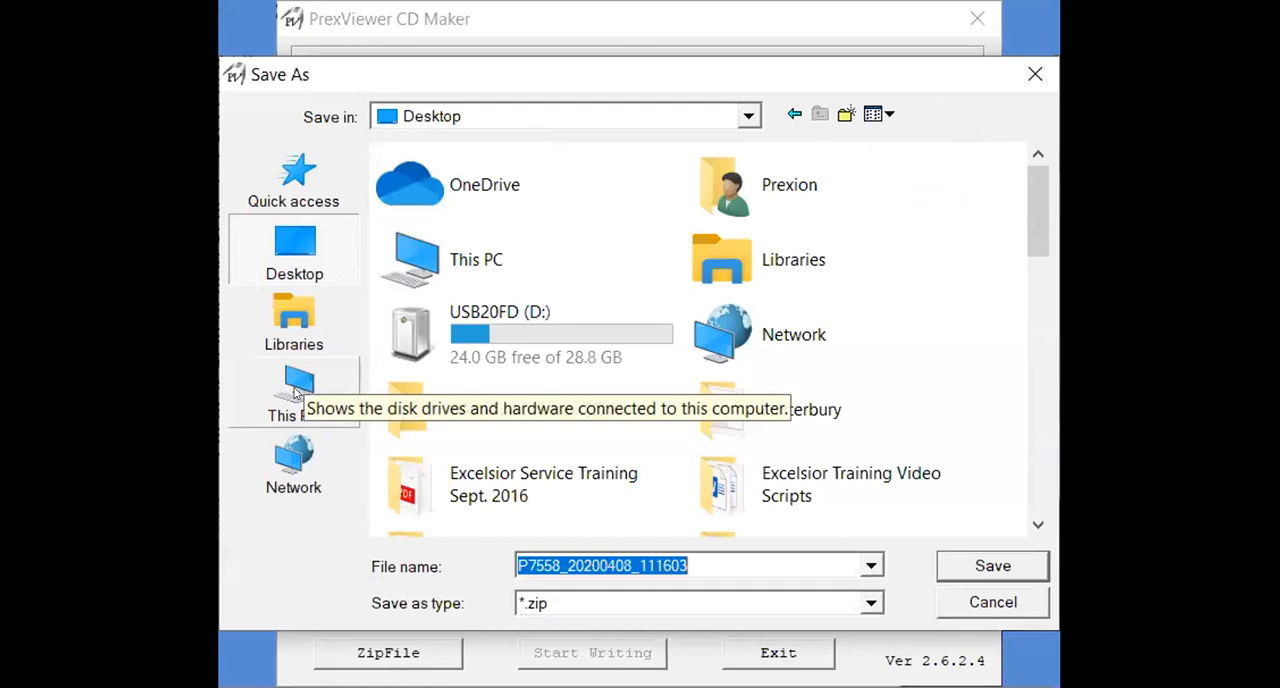
pyautogui.click(293, 390)
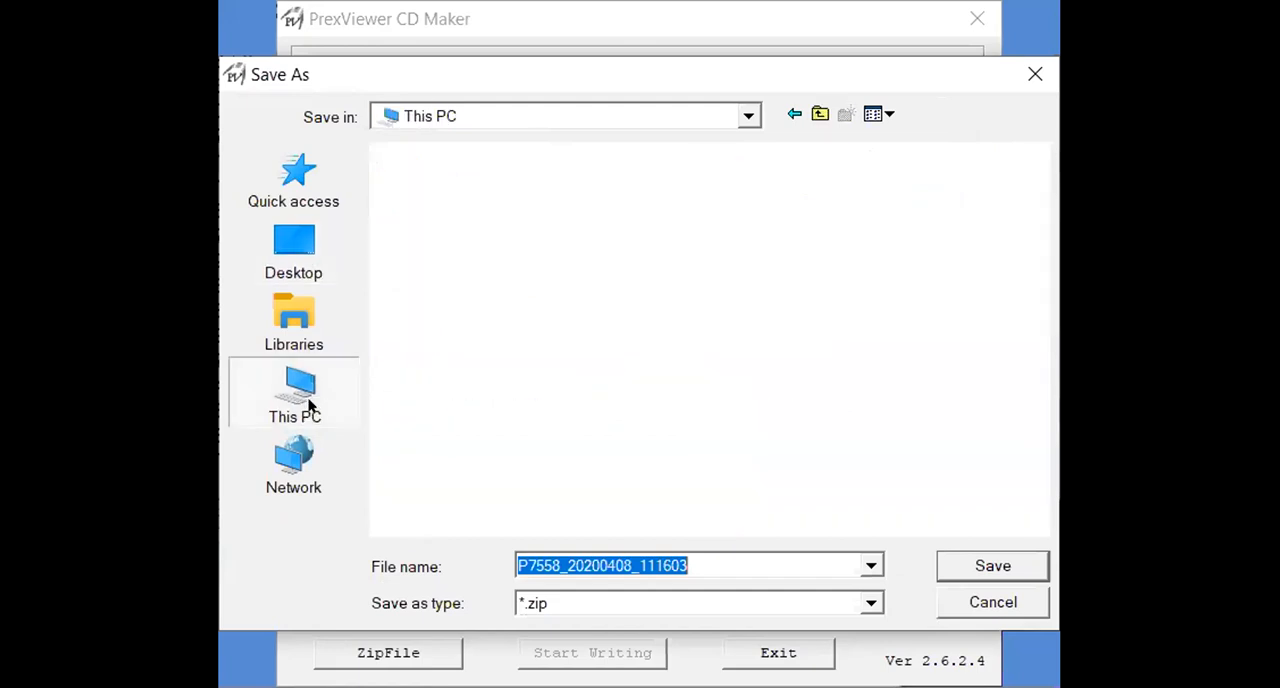
pyautogui.click(293, 392)
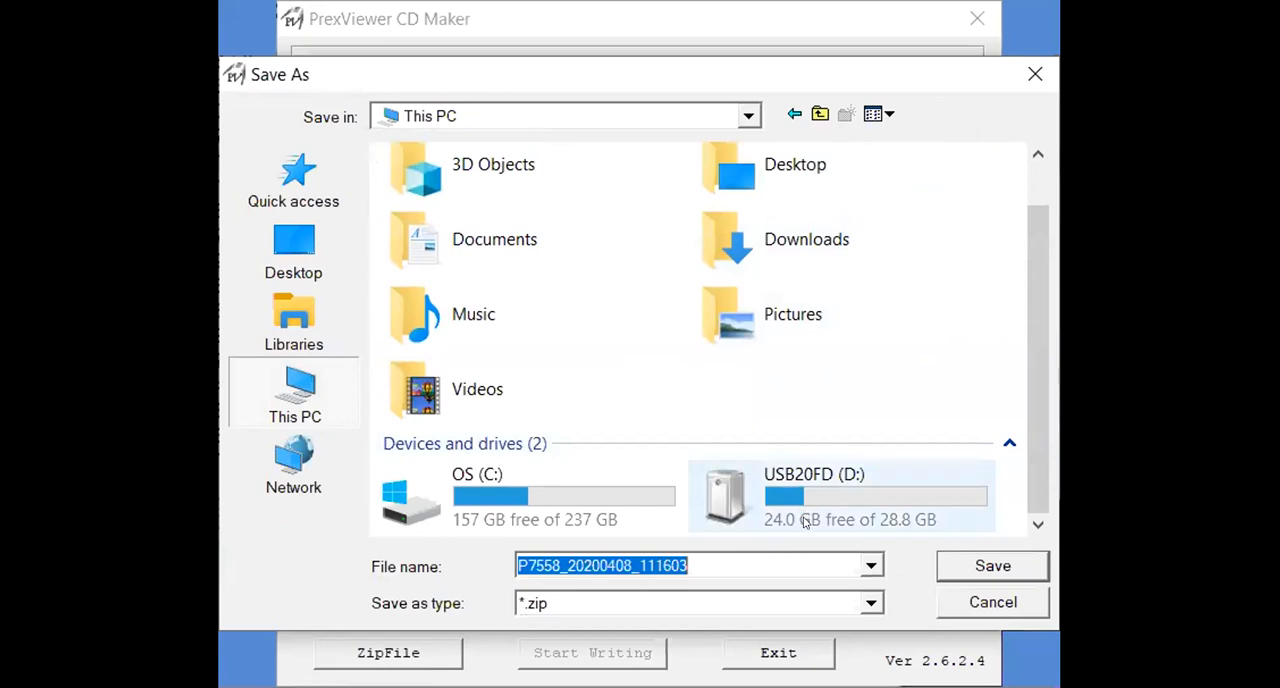
pyautogui.click(840, 495)
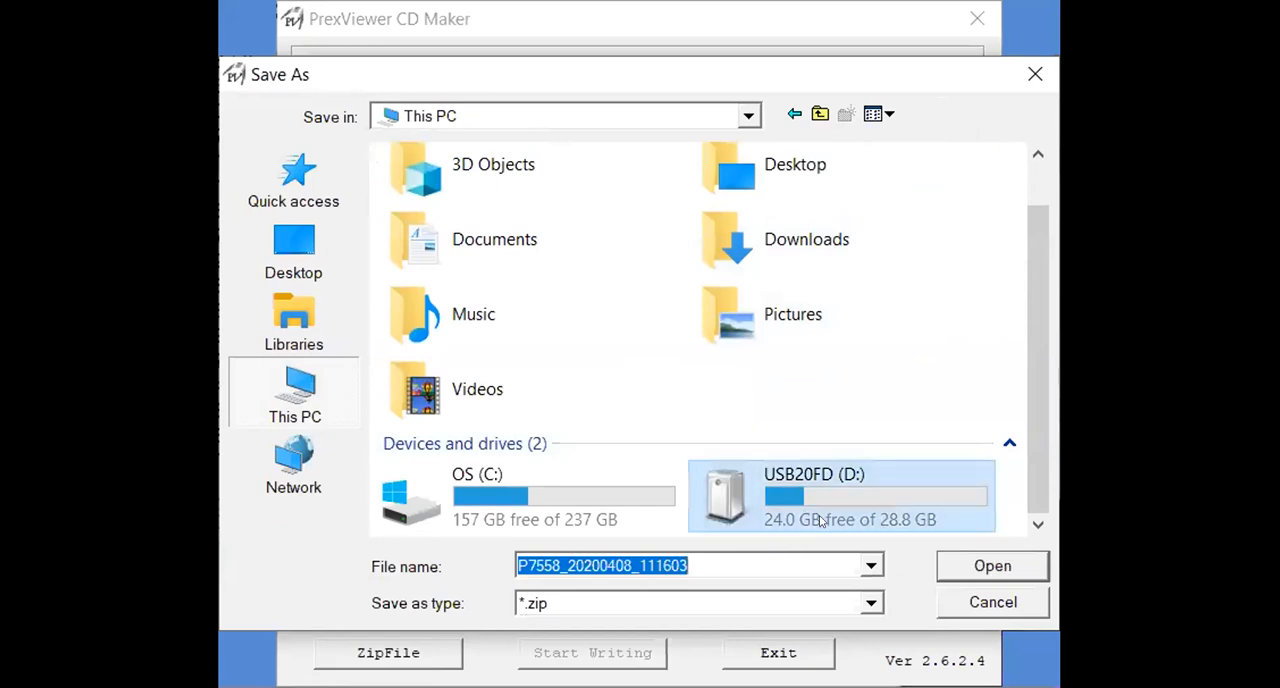
pyautogui.doubleClick(813, 492)
pyautogui.write('test')
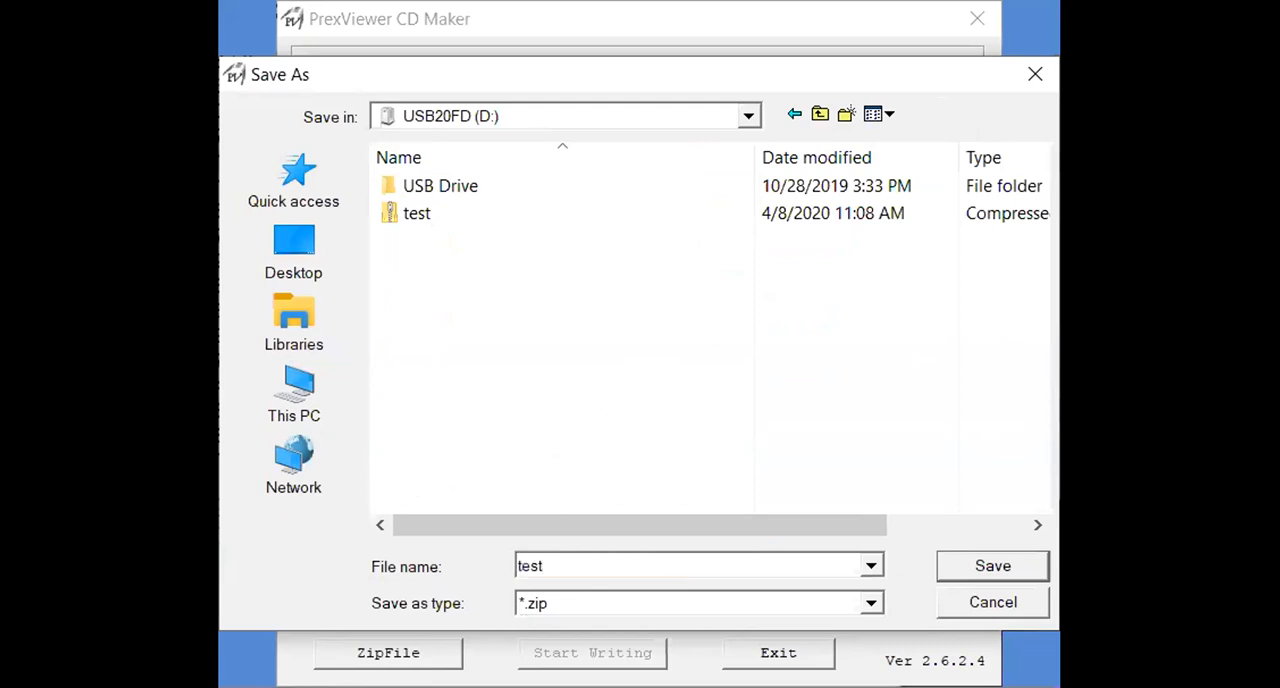
pyautogui.moveTo(931, 557)
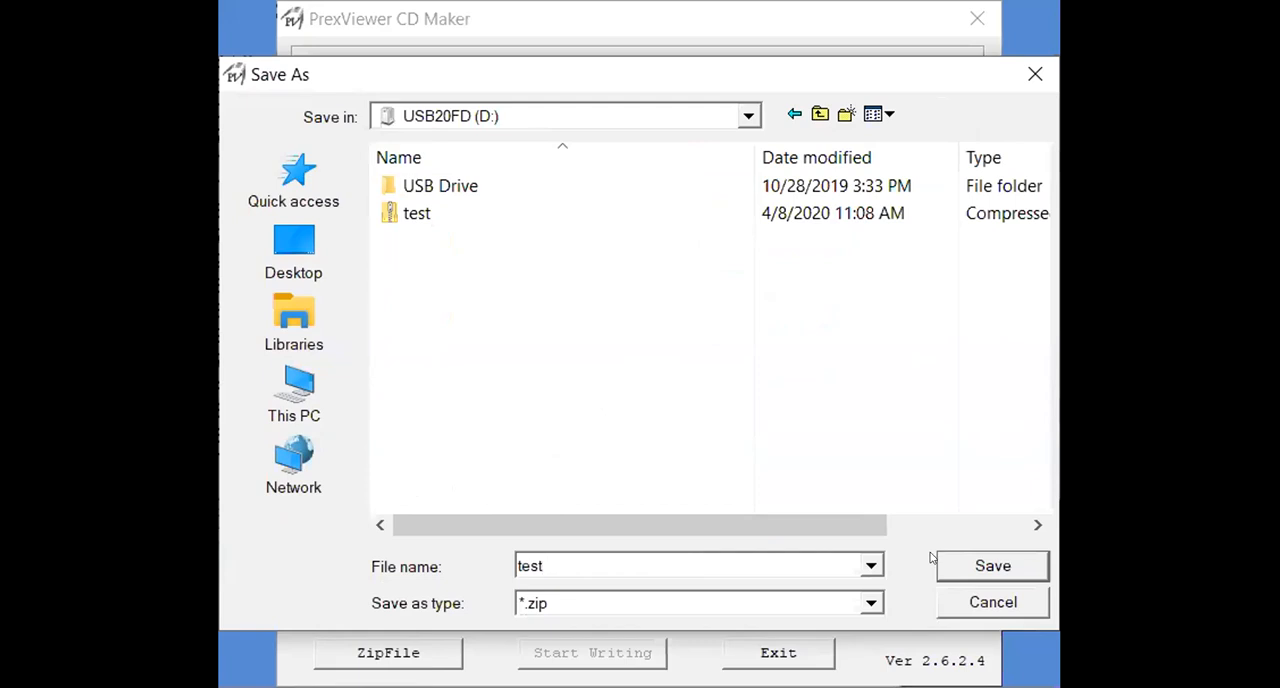
pyautogui.click(992, 565)
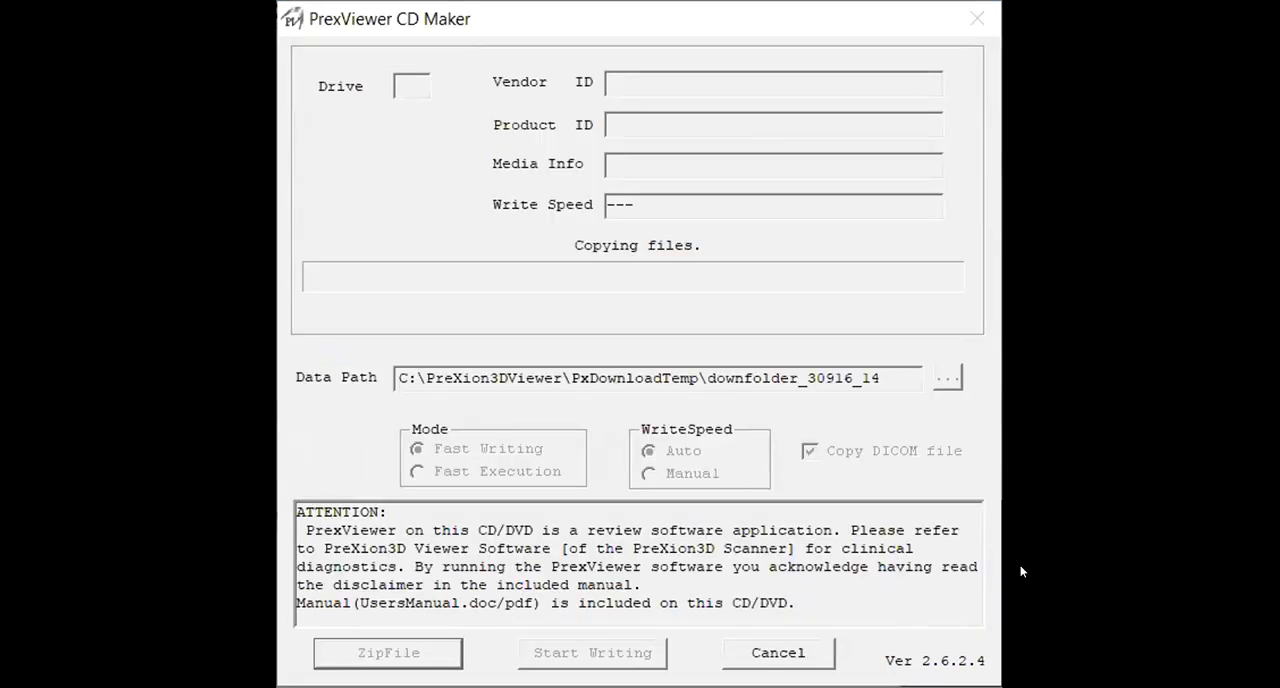